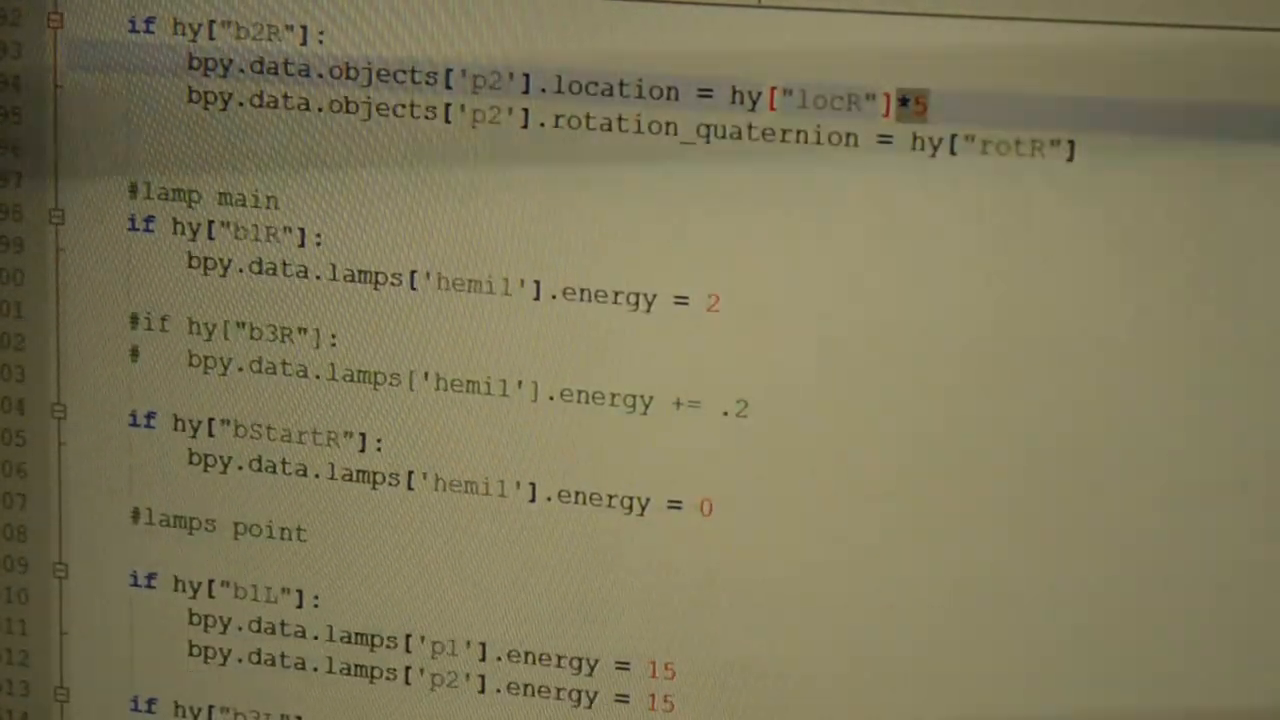
pyautogui.scroll(-3)
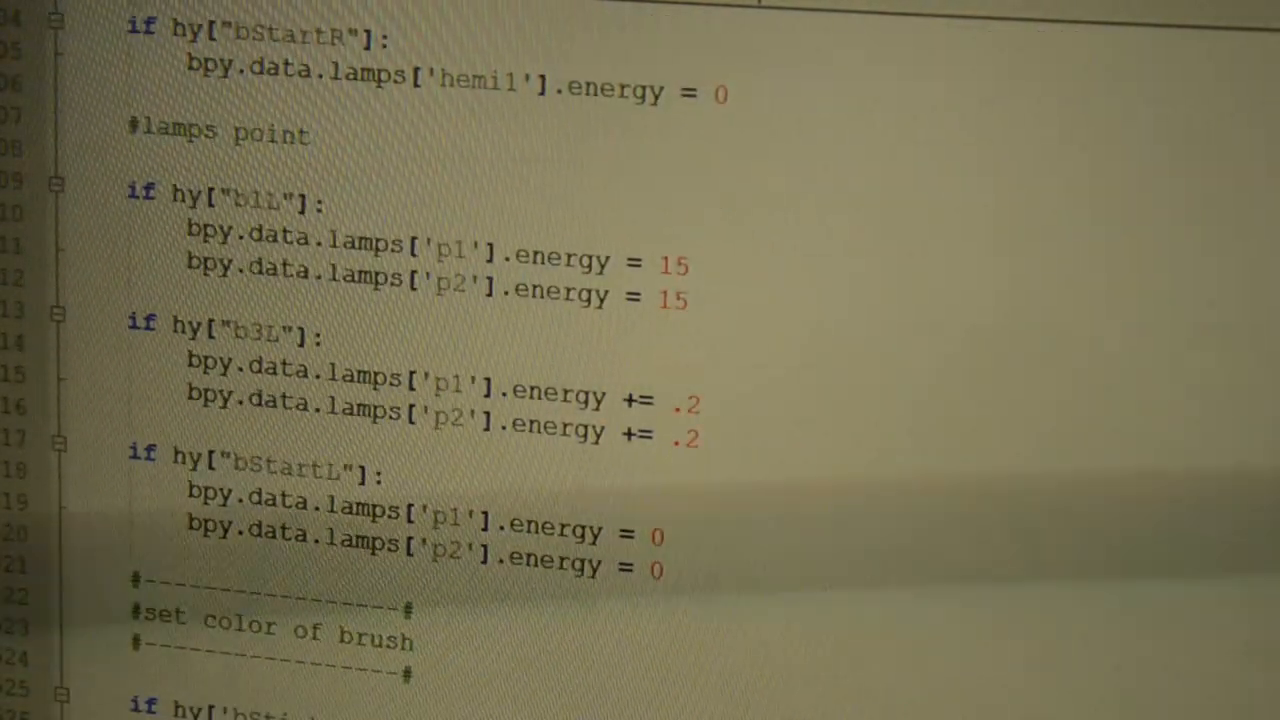